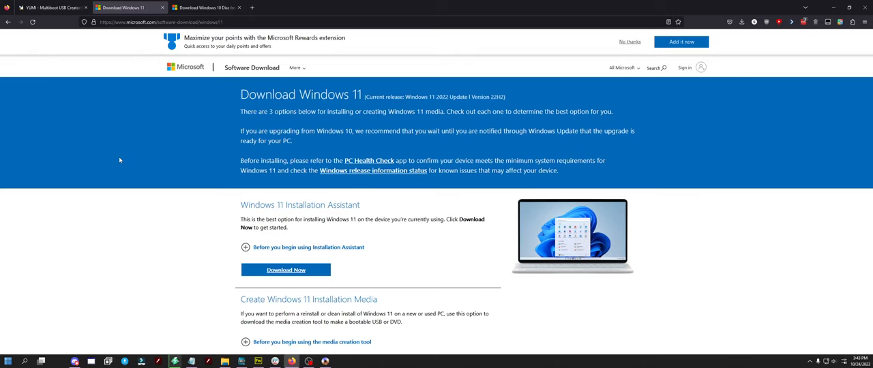
pyautogui.moveTo(120, 99)
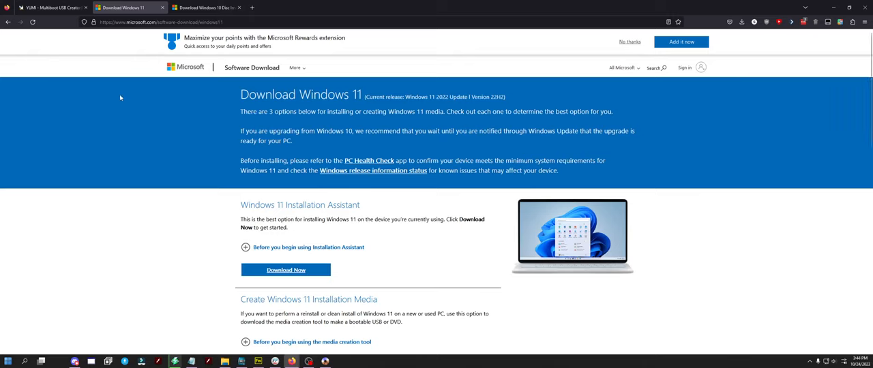
pyautogui.moveTo(88, 224)
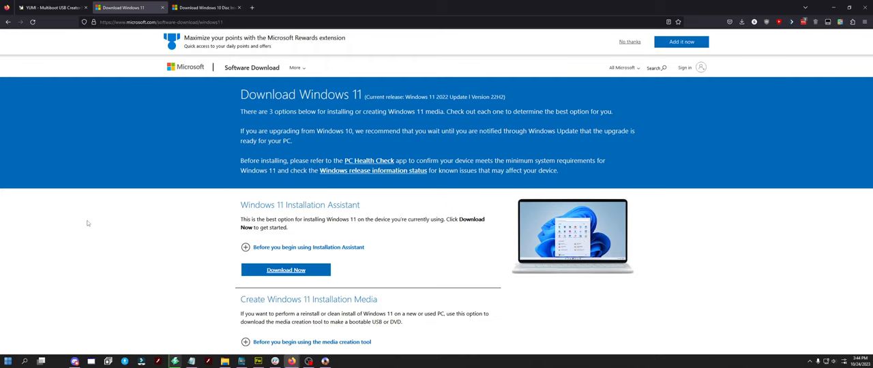
# Scroll the Download Windows 11 page to the Disk Image (ISO) section and language selector
pyautogui.scroll(-3)
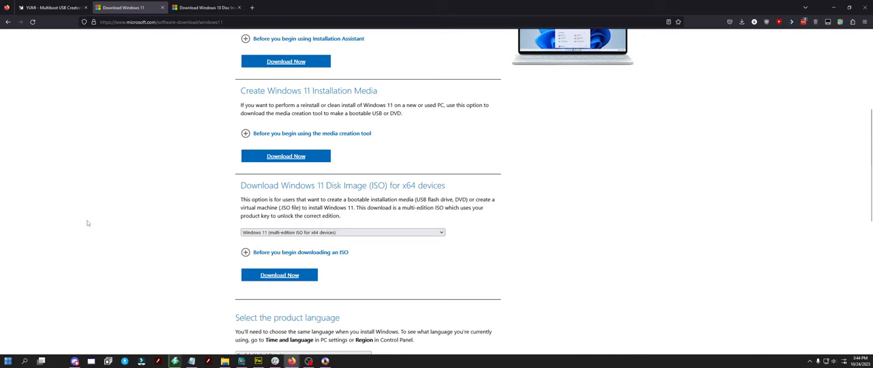
pyautogui.scroll(3)
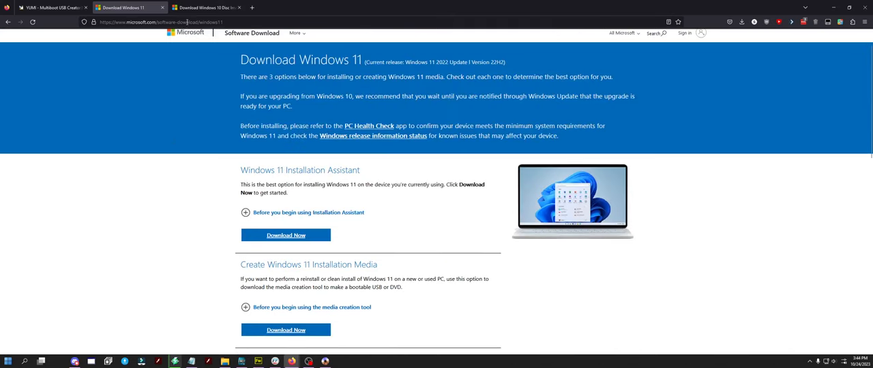
pyautogui.scroll(-3)
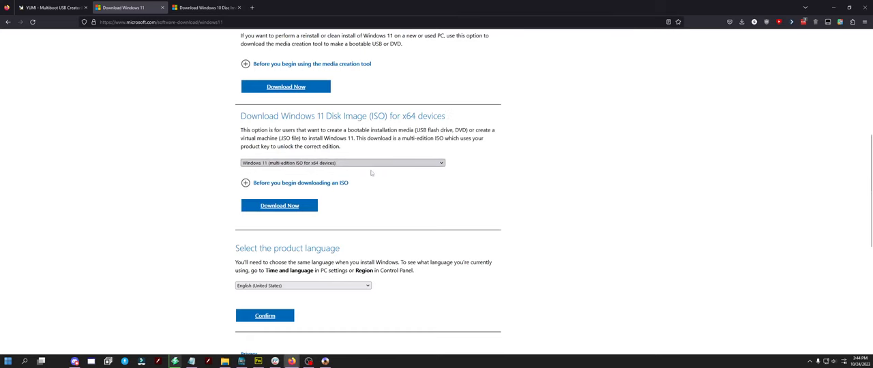
pyautogui.scroll(-3)
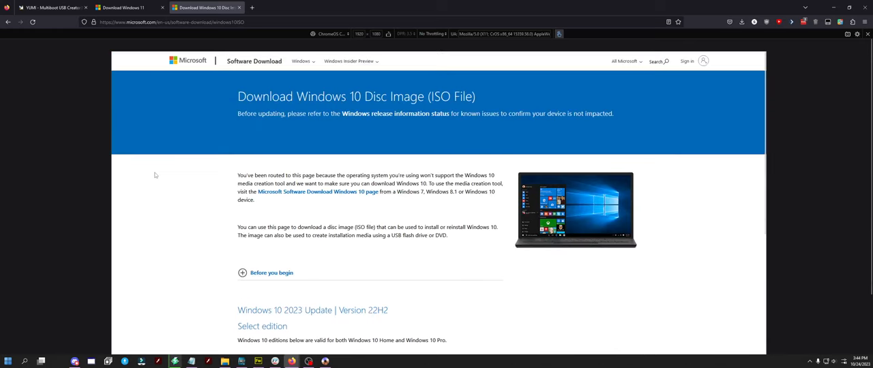
pyautogui.moveTo(177, 203)
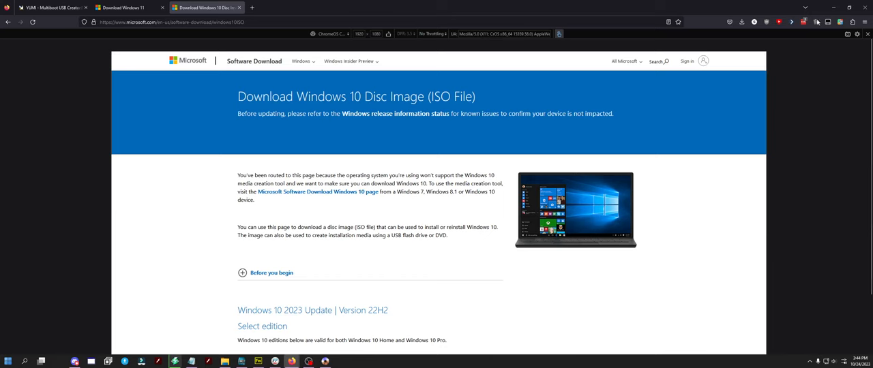
# Load the software-download/windows10 URL and scroll to the installation media options
pyautogui.click(171, 21)
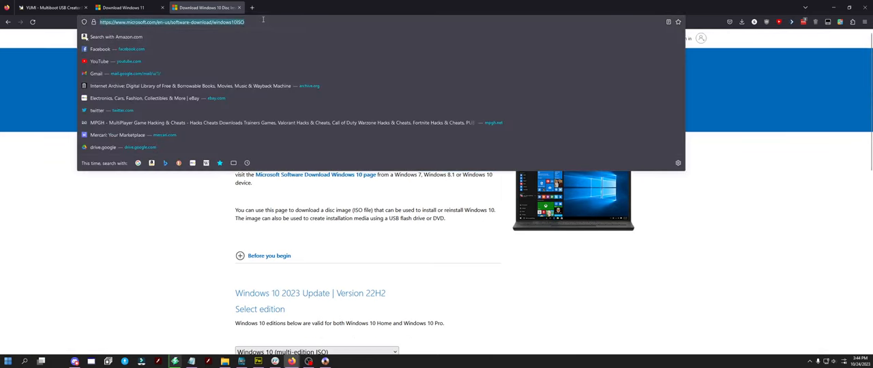
pyautogui.press('Enter')
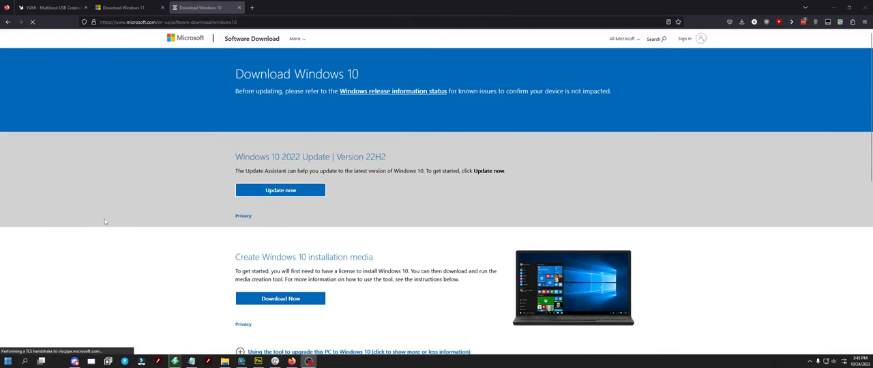
pyautogui.scroll(-3)
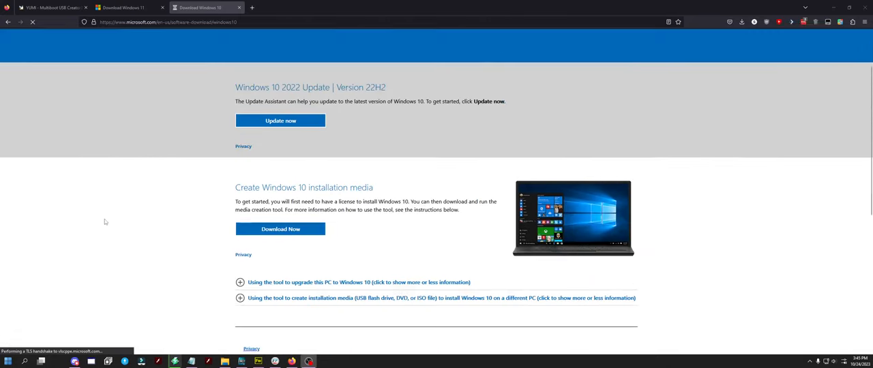
pyautogui.scroll(-3)
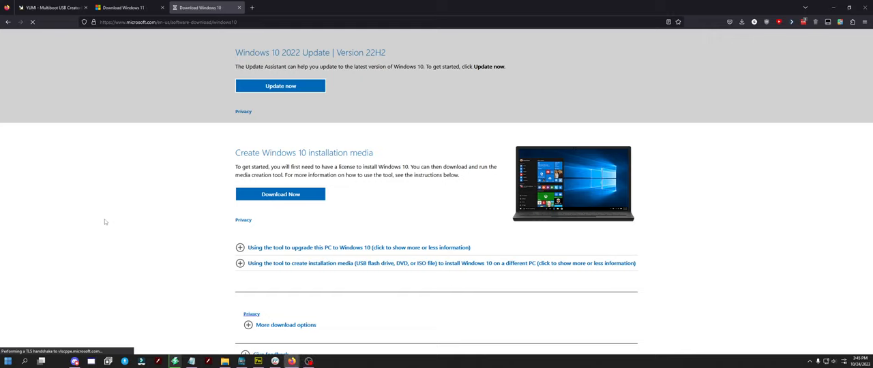
# Enable Responsive Design Mode in Developer Tools and emulate a phone
pyautogui.press('F12')
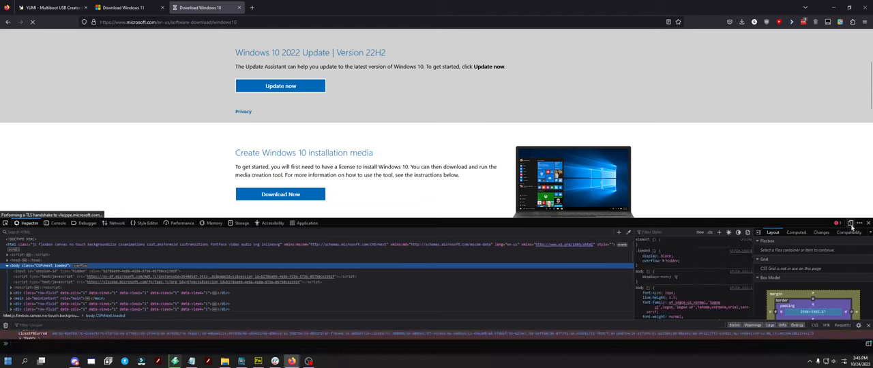
pyautogui.moveTo(851, 232)
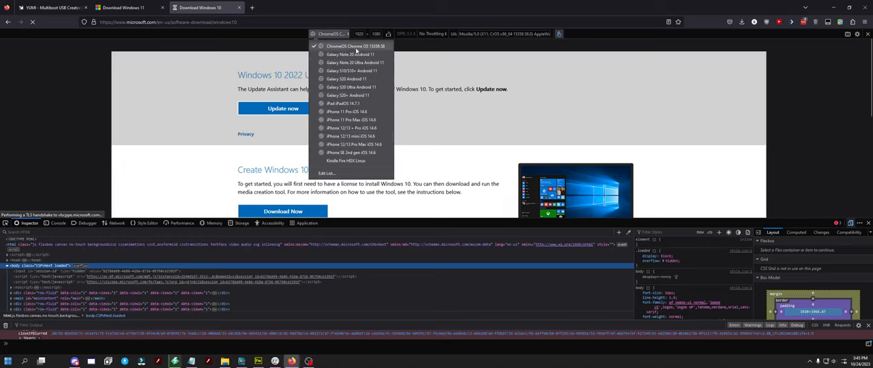
pyautogui.moveTo(381, 63)
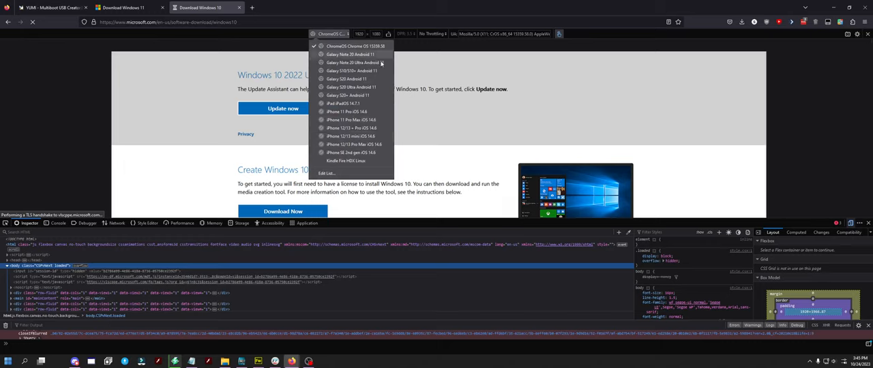
pyautogui.click(485, 123)
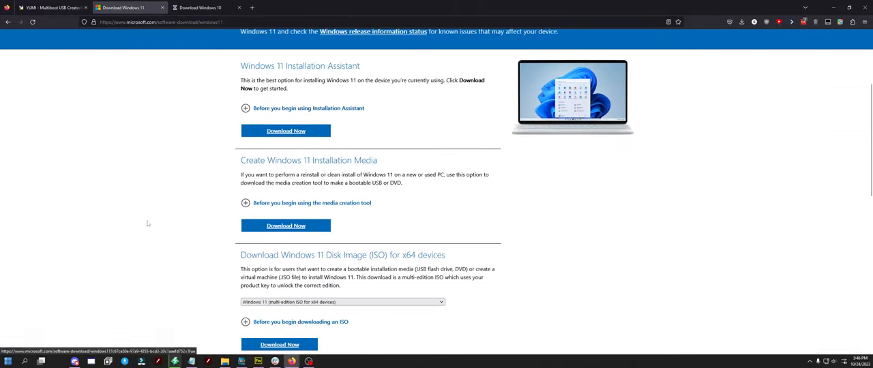
# Choose Windows 10 (multi-edition ISO) under Select edition on the ISO page
pyautogui.scroll(-3)
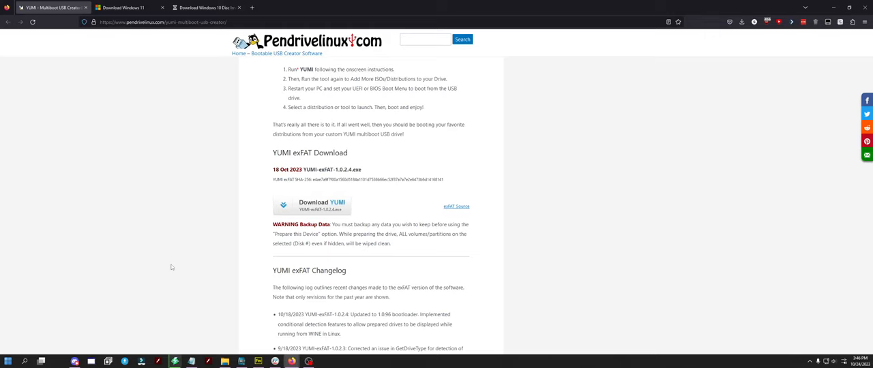
pyautogui.moveTo(172, 235)
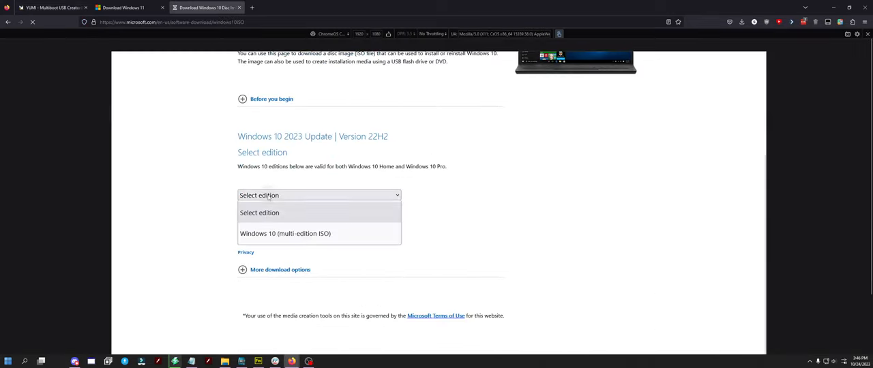
pyautogui.click(285, 233)
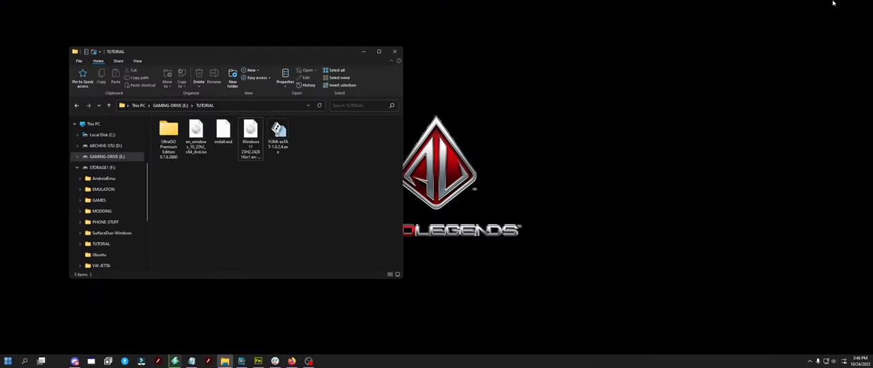
# Launch UltraISO Premium.exe from the UltraISO Premium Edition folder in TUTORIAL
pyautogui.click(278, 136)
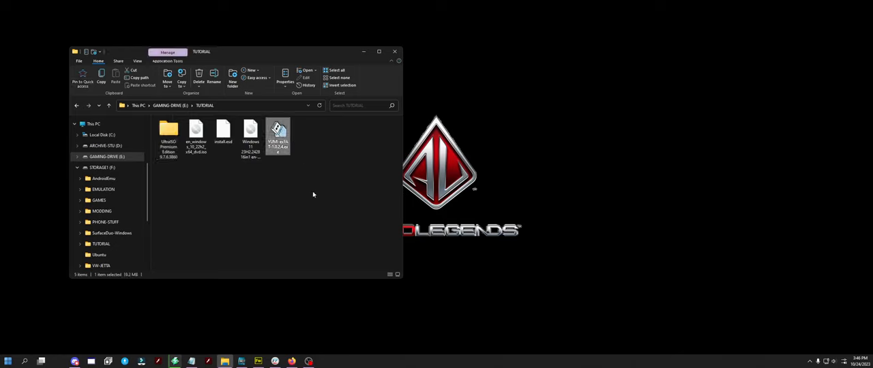
pyautogui.moveTo(247, 222)
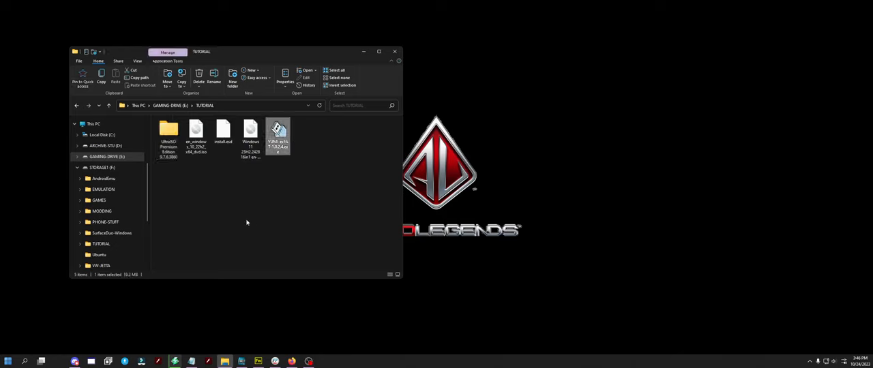
pyautogui.doubleClick(170, 134)
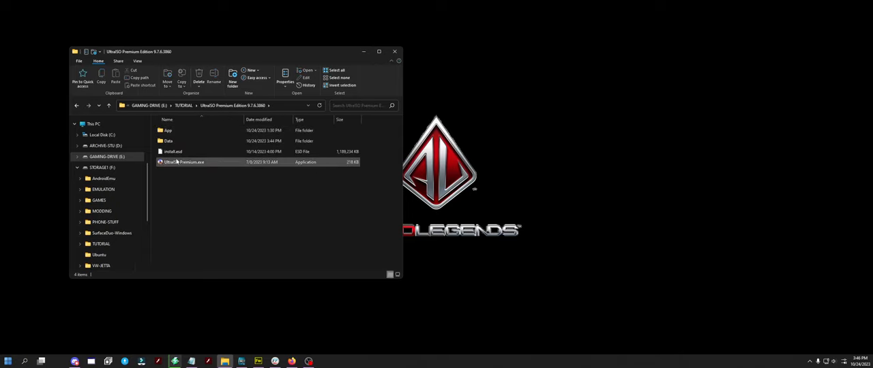
pyautogui.click(183, 151)
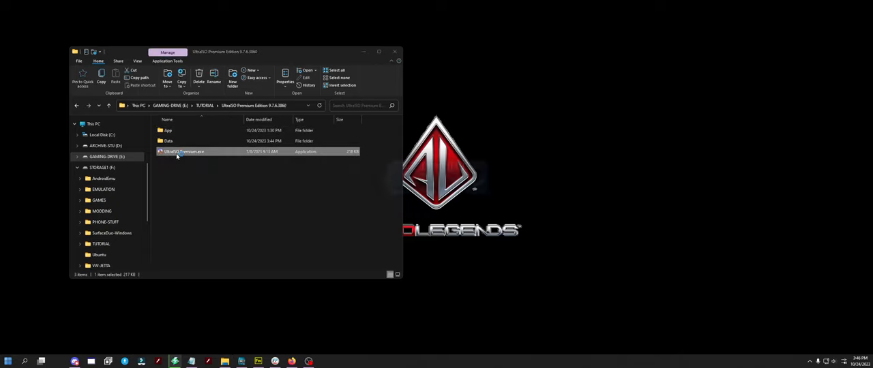
pyautogui.doubleClick(183, 152)
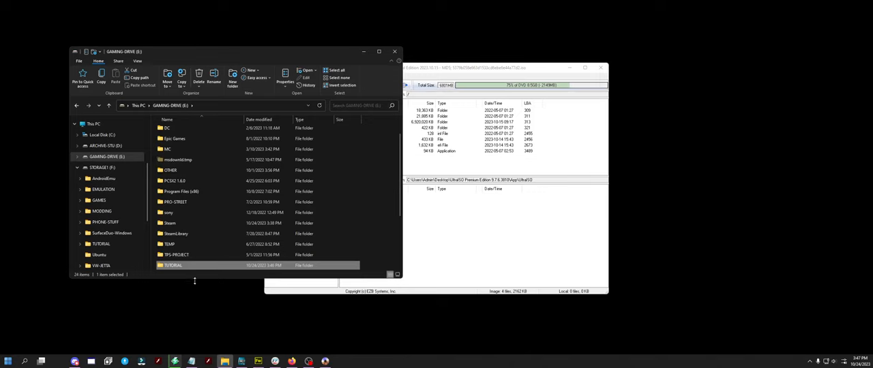
# Browse into the Windows 11 image's sources folder and pick out the large install file
pyautogui.doubleClick(173, 265)
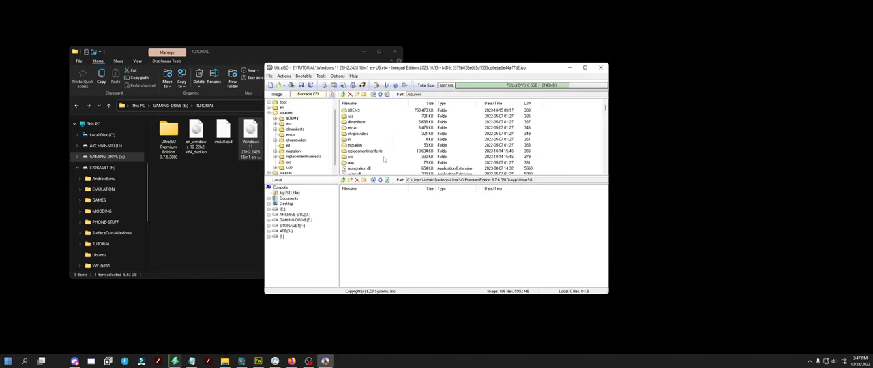
pyautogui.click(352, 139)
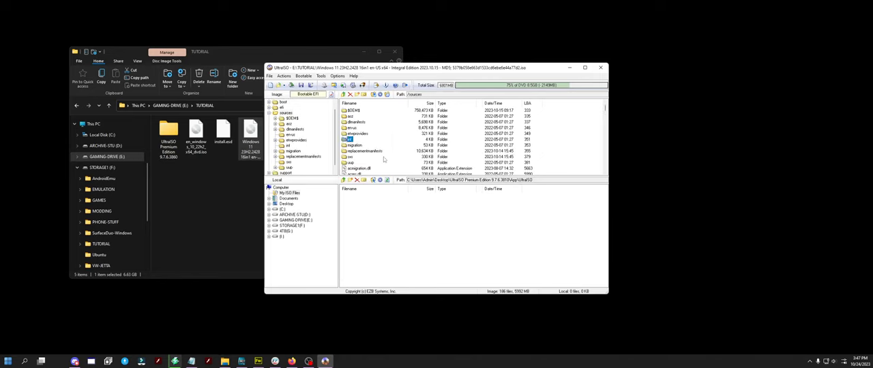
pyautogui.scroll(-3)
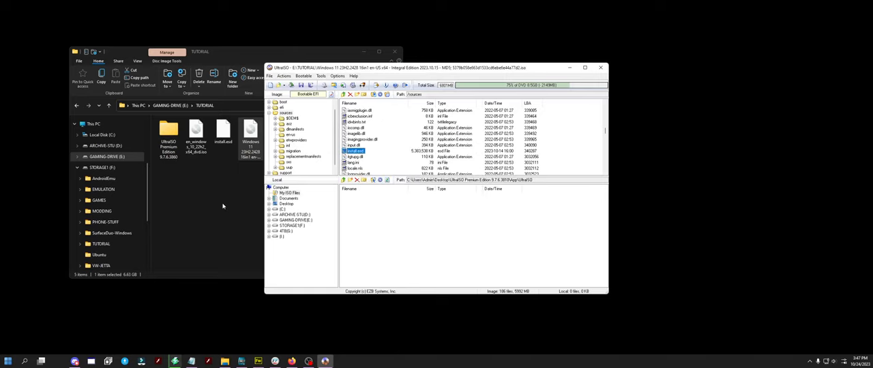
pyautogui.click(224, 134)
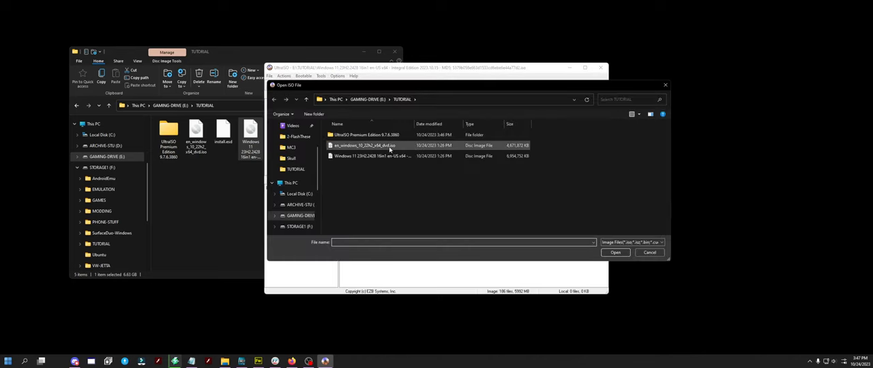
# Load the Windows 10 22H2 ISO from E:\TUTORIAL and browse its sources folder
pyautogui.click(614, 253)
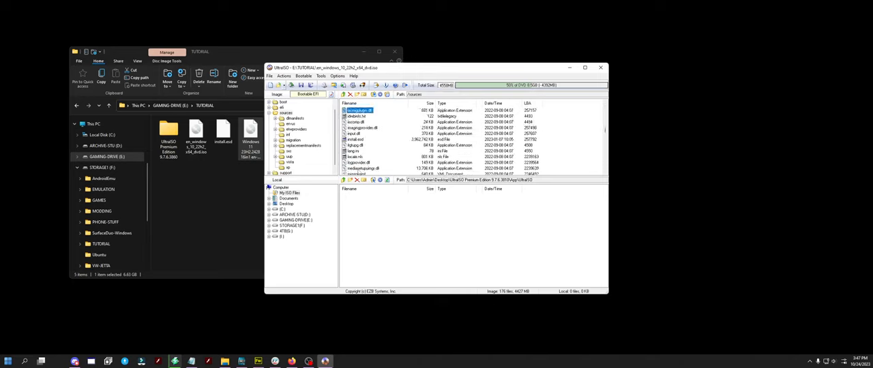
pyautogui.click(354, 139)
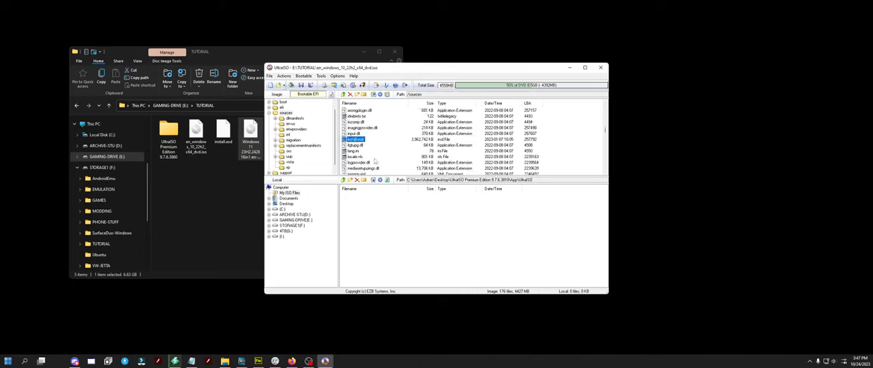
pyautogui.moveTo(458, 221)
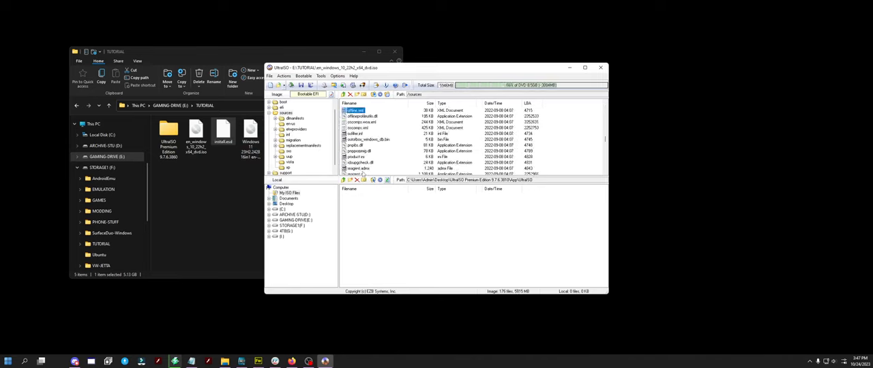
pyautogui.scroll(-3)
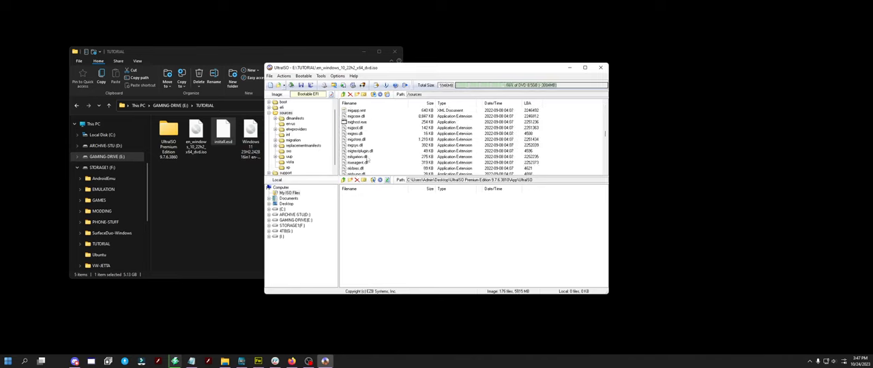
pyautogui.scroll(-3)
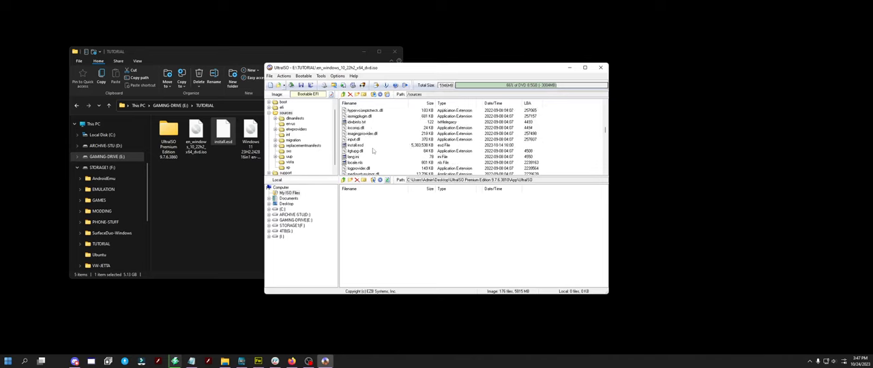
pyautogui.click(355, 144)
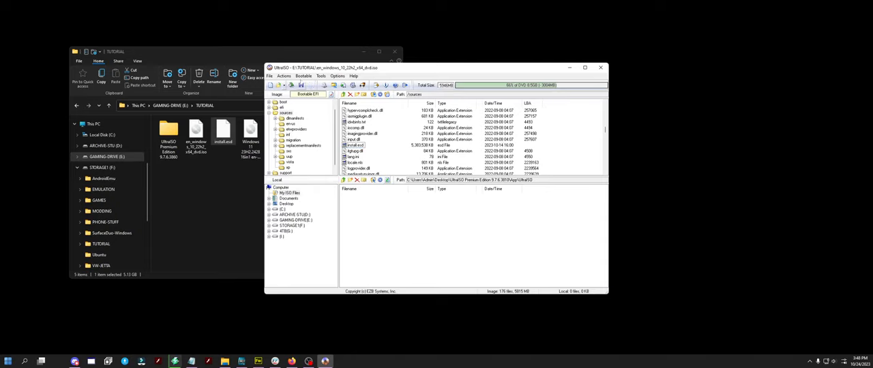
# Save the image as a new ISO named Win11Custom in the TUTORIAL folder
pyautogui.click(270, 76)
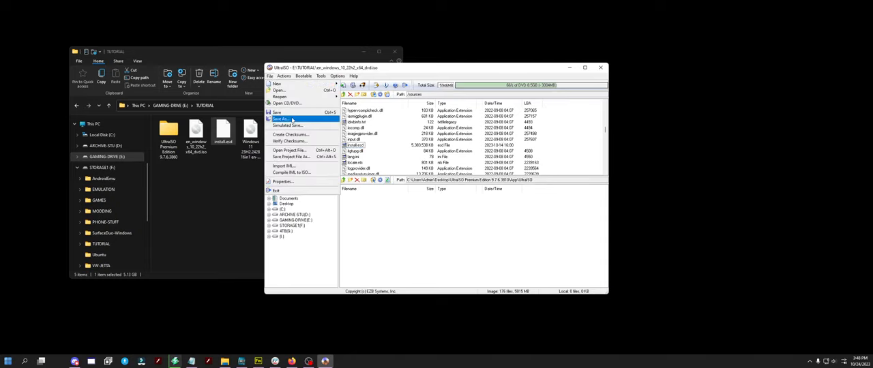
pyautogui.click(281, 120)
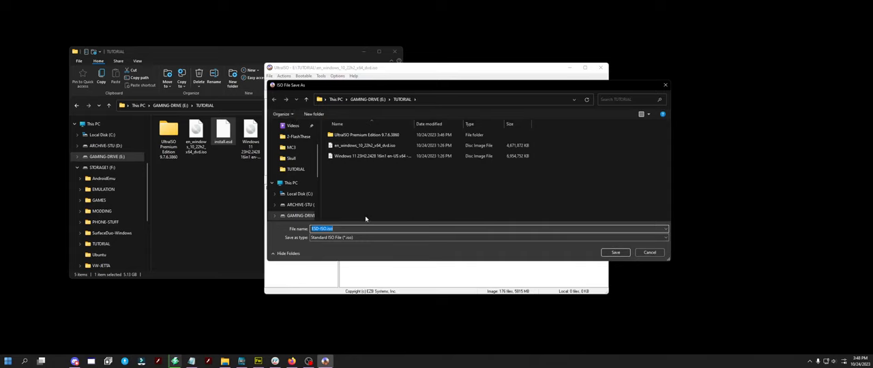
pyautogui.write('Win11')
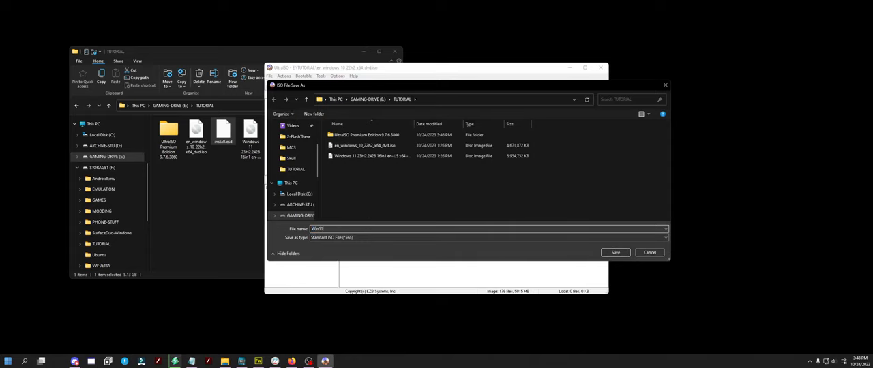
pyautogui.write('Custom')
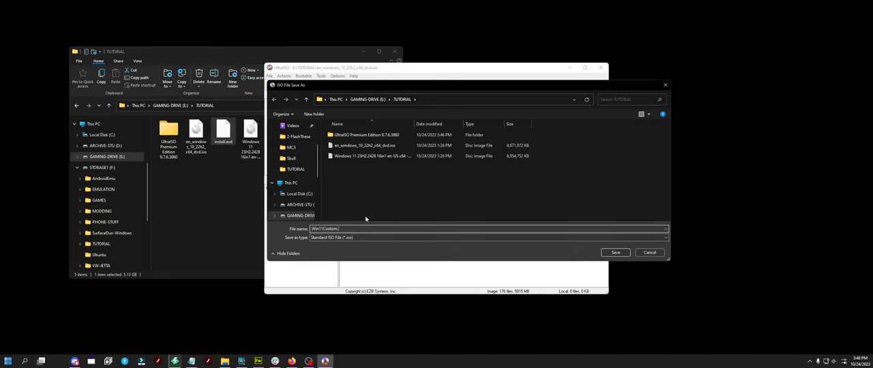
pyautogui.click(614, 253)
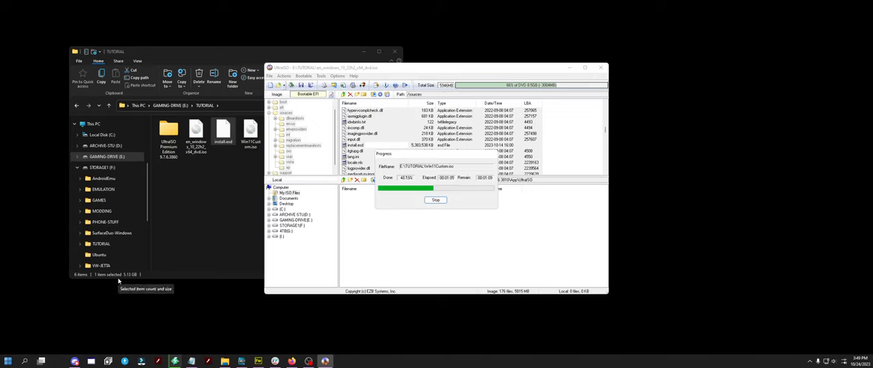
pyautogui.moveTo(101, 311)
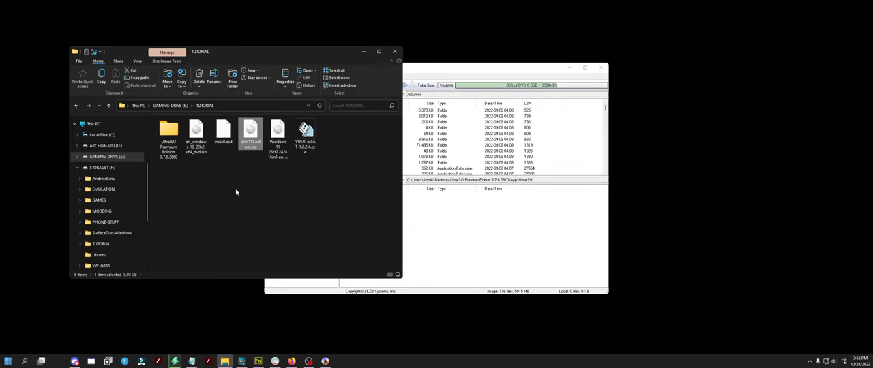
pyautogui.moveTo(229, 194)
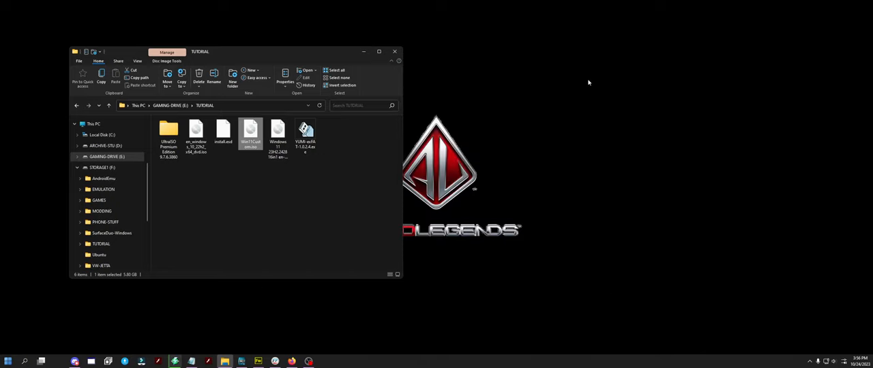
# Select the YUMI exFAT executable in the TUTORIAL folder beside the new Win11Custom ISO
pyautogui.click(289, 225)
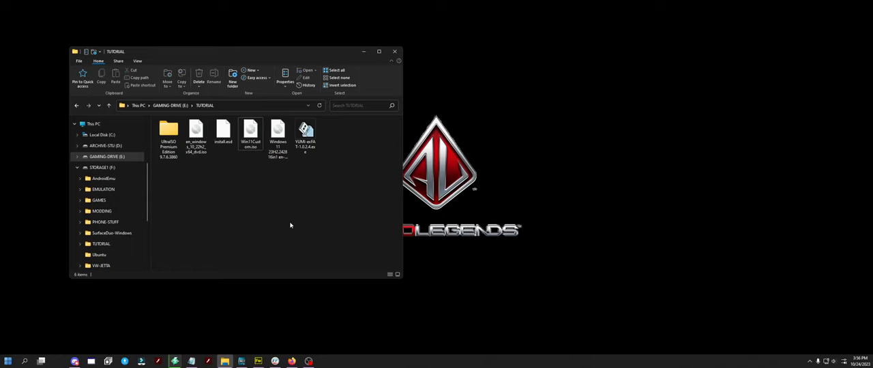
pyautogui.click(306, 134)
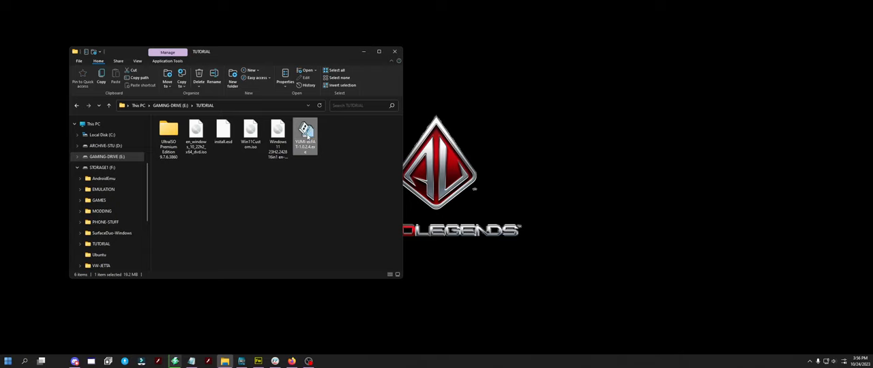
# Launch YUMI exFAT, accept the license and choose the USB disk in Step 1
pyautogui.doubleClick(305, 133)
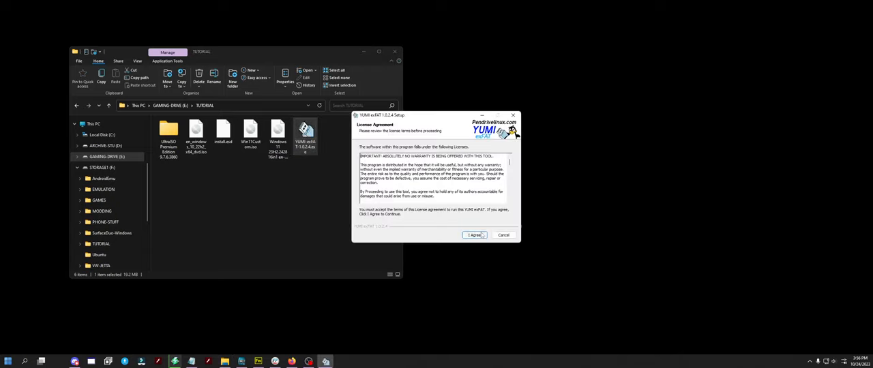
pyautogui.click(474, 235)
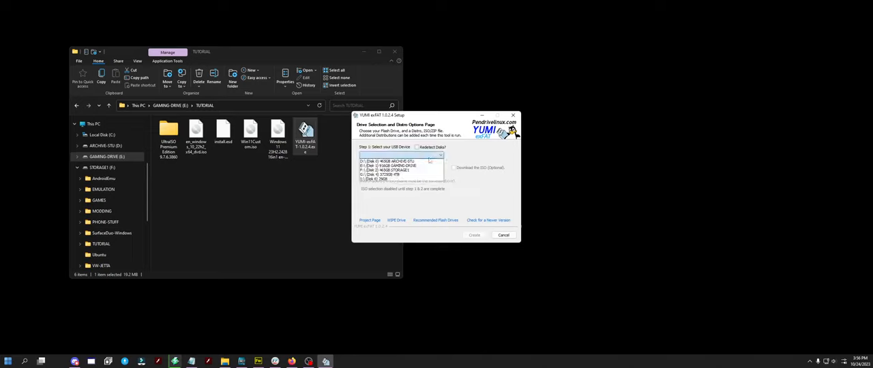
pyautogui.click(402, 180)
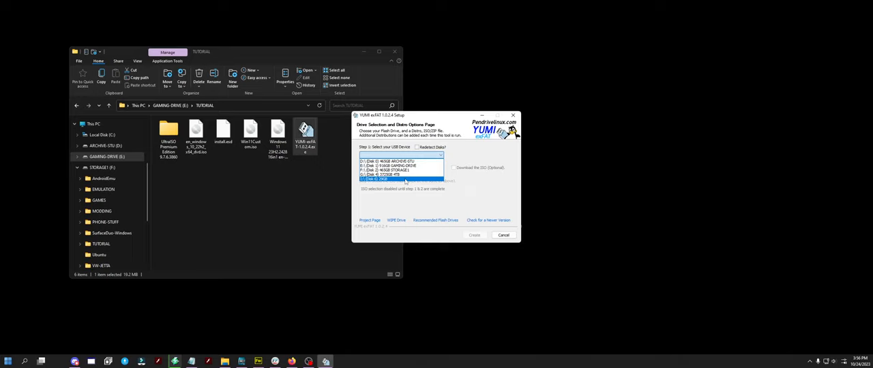
pyautogui.click(373, 180)
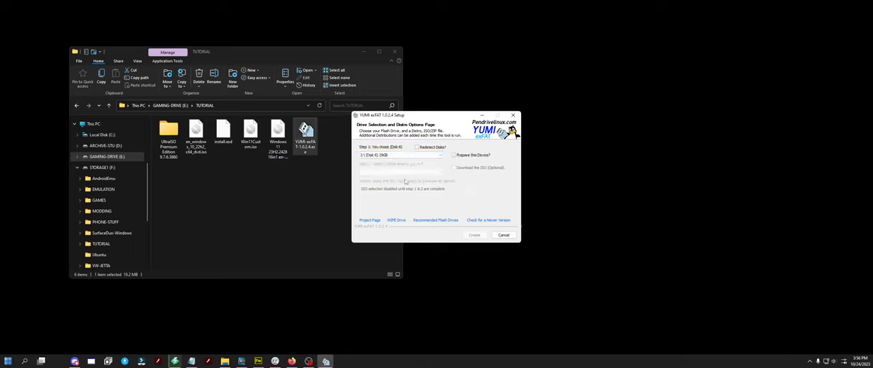
# Tick Prepare this Device and agree to wipe and prepare the USB disk
pyautogui.click(453, 155)
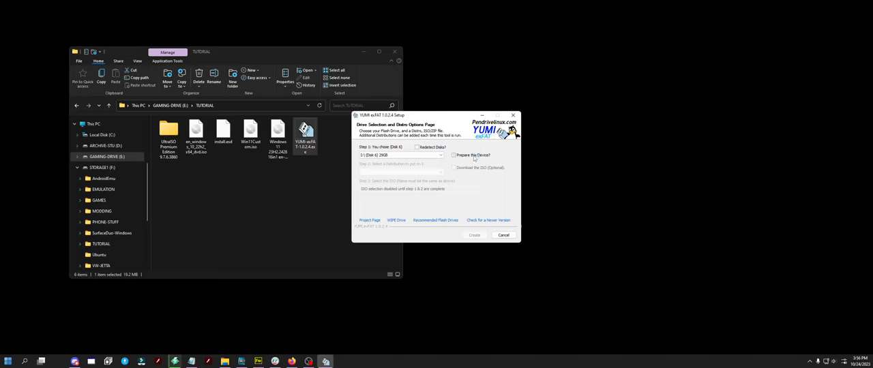
pyautogui.click(475, 234)
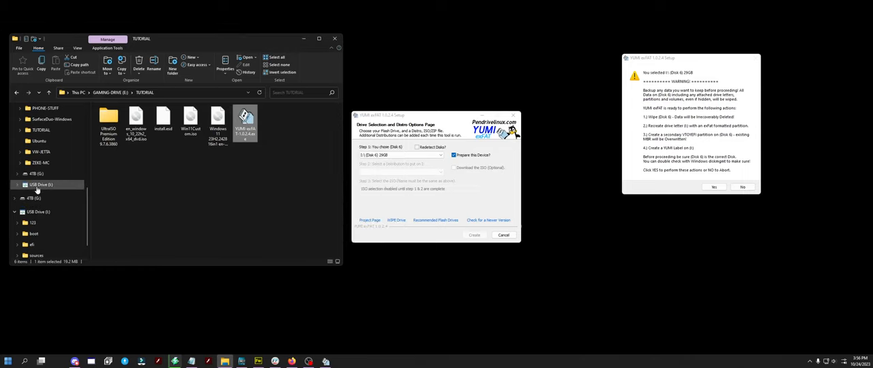
pyautogui.moveTo(225, 180)
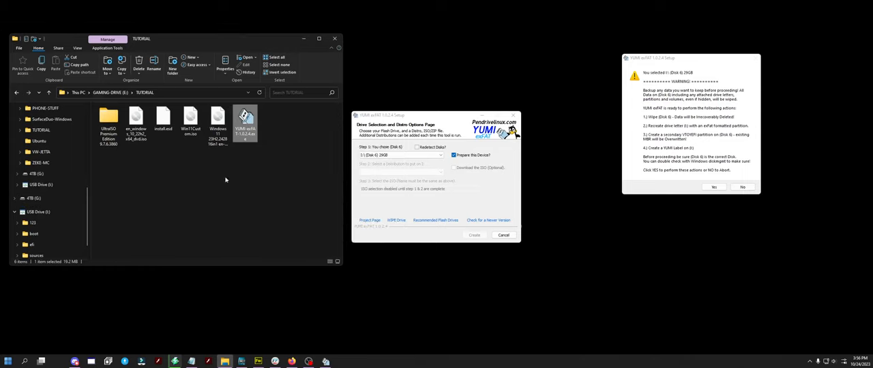
pyautogui.click(714, 187)
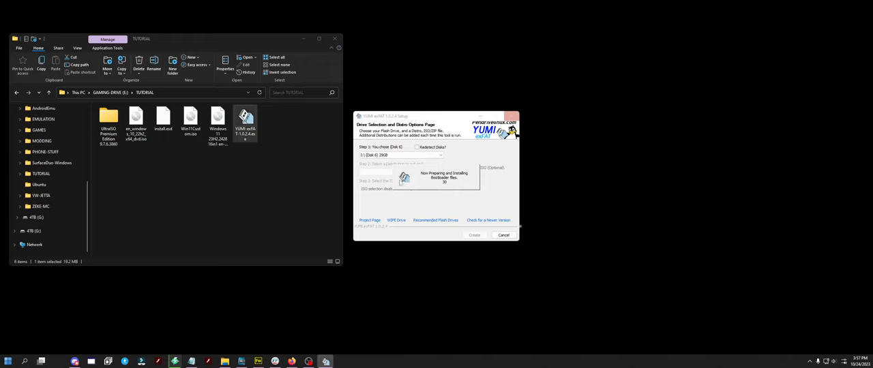
pyautogui.moveTo(623, 225)
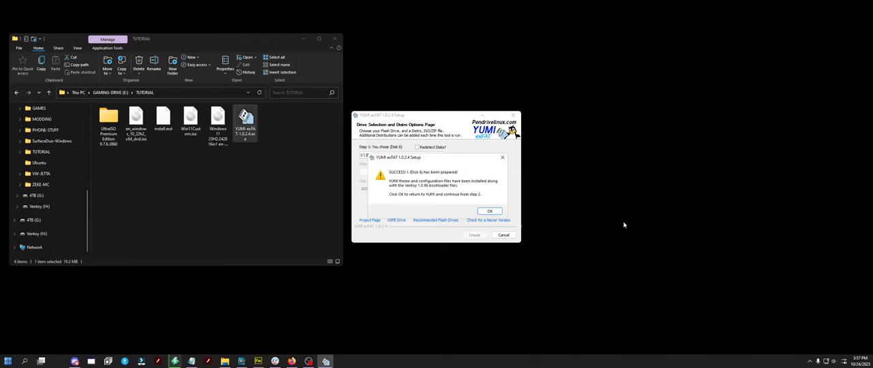
pyautogui.moveTo(616, 226)
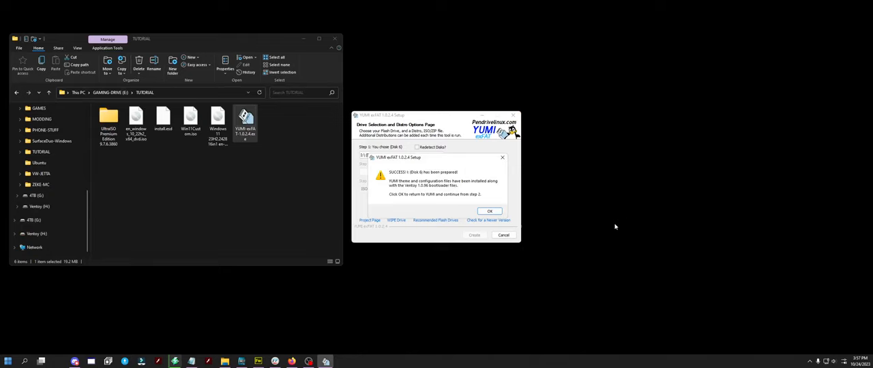
# Acknowledge the 'drive is now prepared' message to return to the distribution page
pyautogui.click(490, 210)
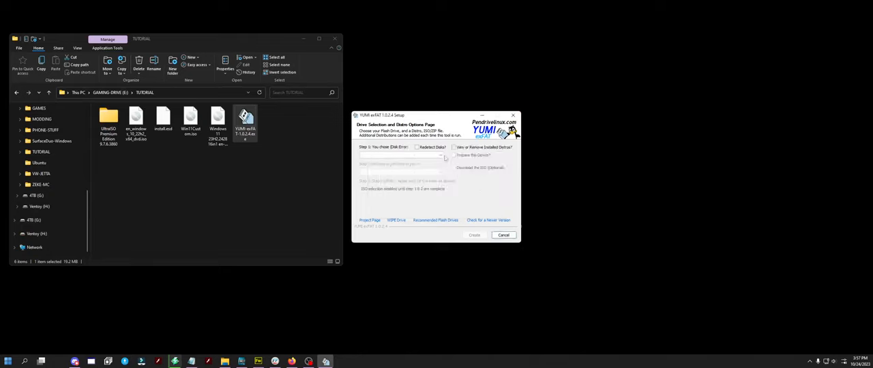
# Choose Windows 11 Installer as the distribution and enable Show All ISOs
pyautogui.click(439, 153)
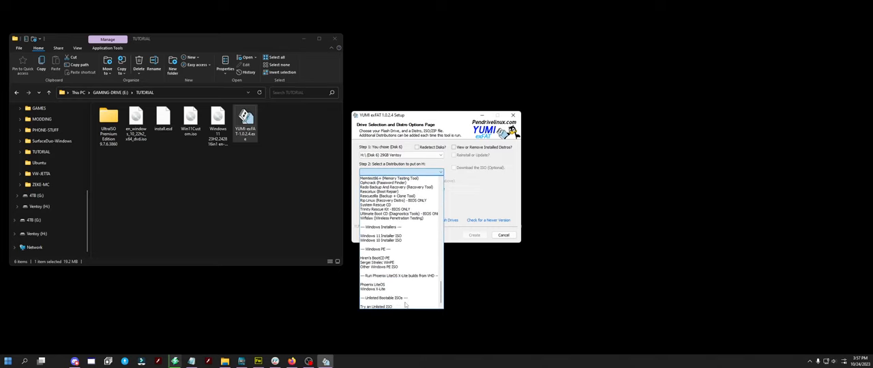
pyautogui.click(382, 236)
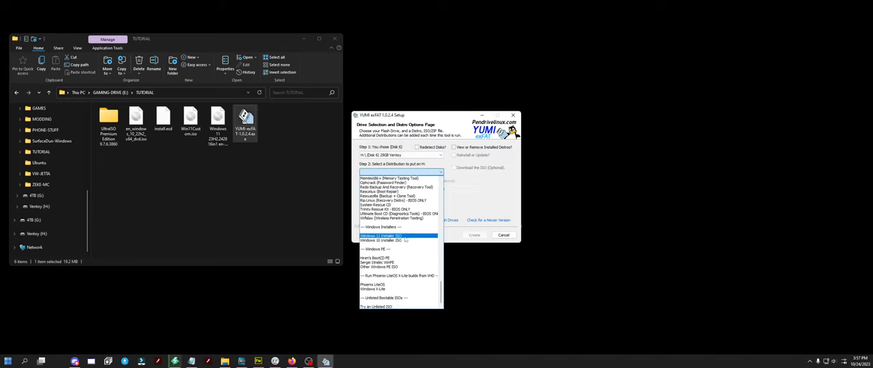
pyautogui.click(382, 236)
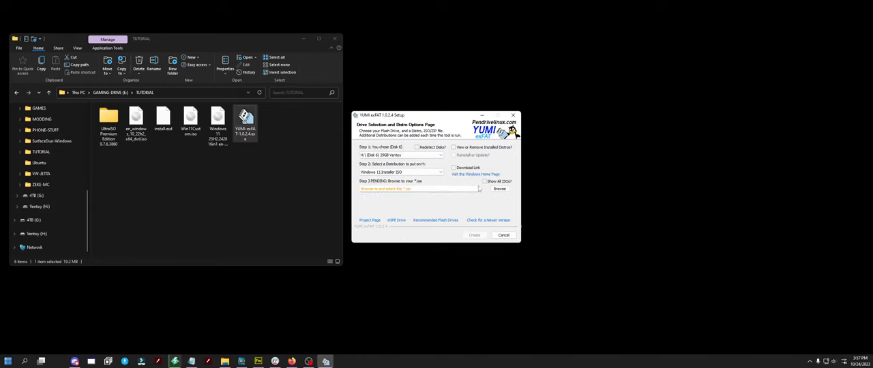
pyautogui.click(486, 182)
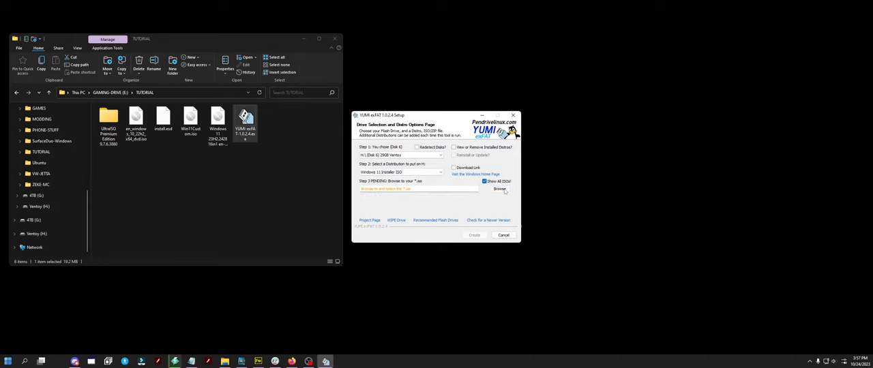
# Select Win11Custom.iso from the TUTORIAL folder as the source file
pyautogui.click(500, 188)
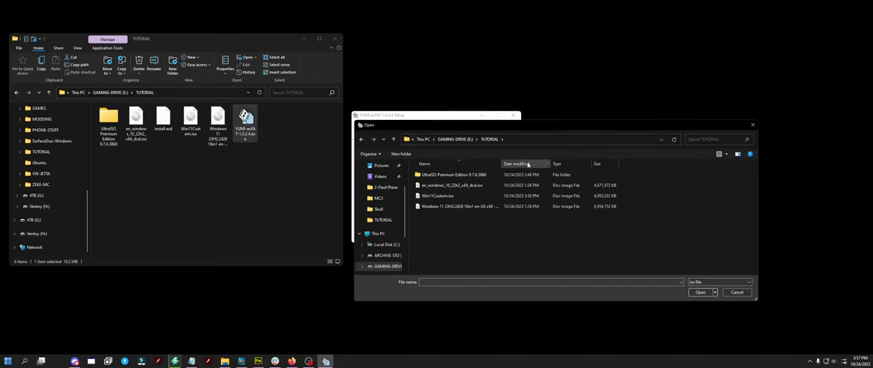
pyautogui.click(437, 197)
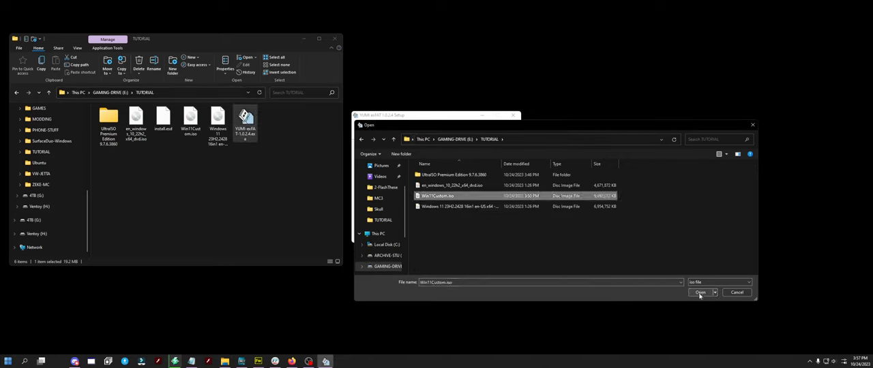
pyautogui.click(701, 292)
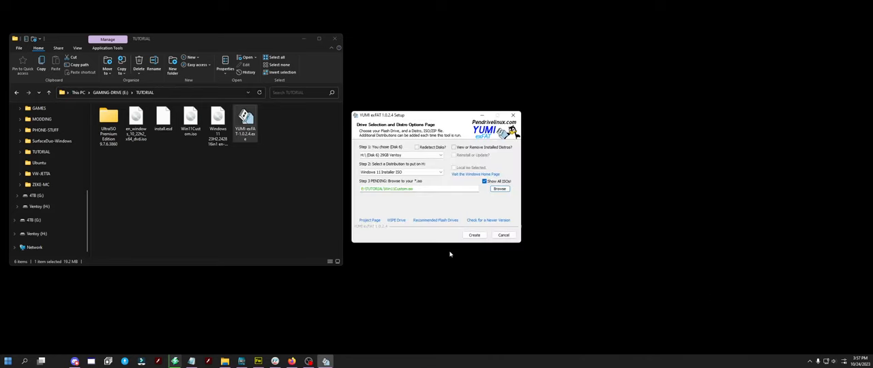
# Start creating the USB so YUMI copies Win11Custom.iso into Windows Installers
pyautogui.click(475, 234)
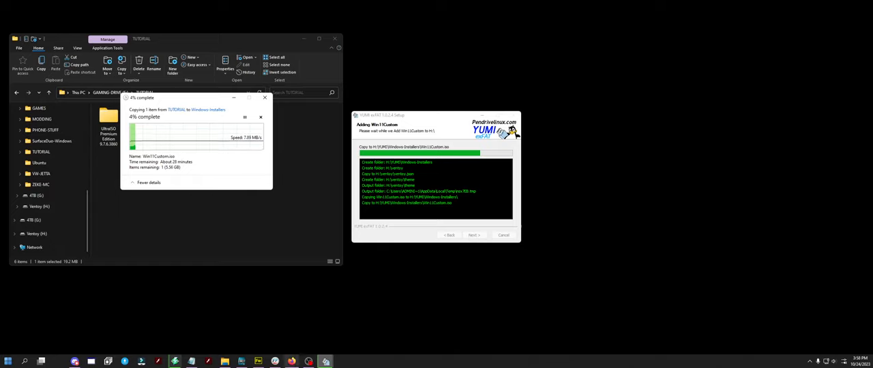
pyautogui.moveTo(308, 361)
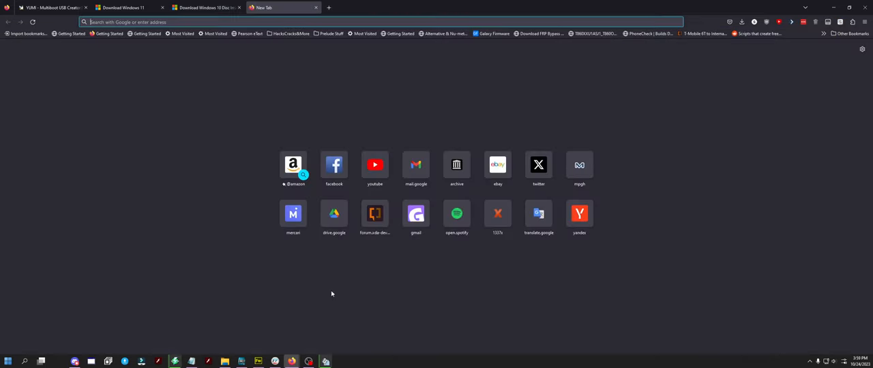
# Search Google for Lenovo and HP boot menu keys, then edit the query for another brand
pyautogui.write('Lenovo Bo')
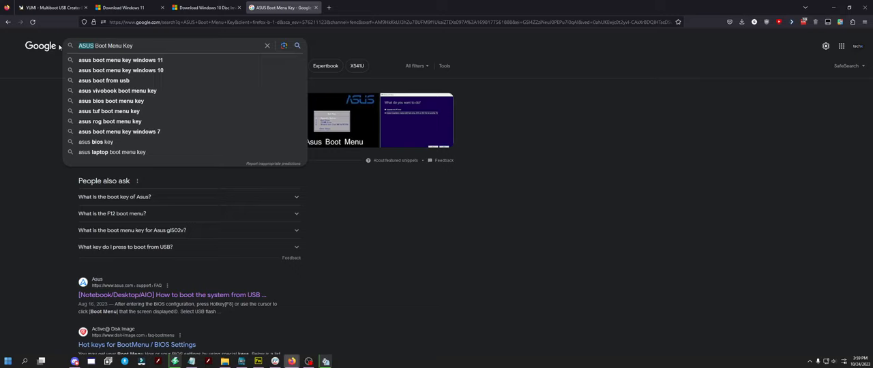
pyautogui.write('HP Boot Menu Key')
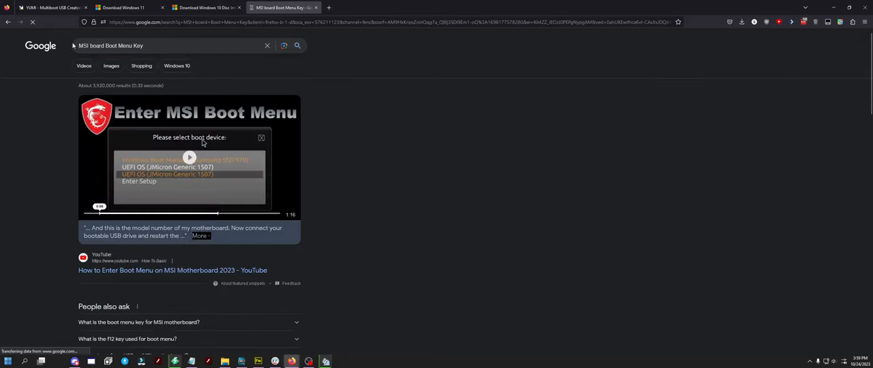
pyautogui.scroll(-3)
pyautogui.write('Gigabyte')
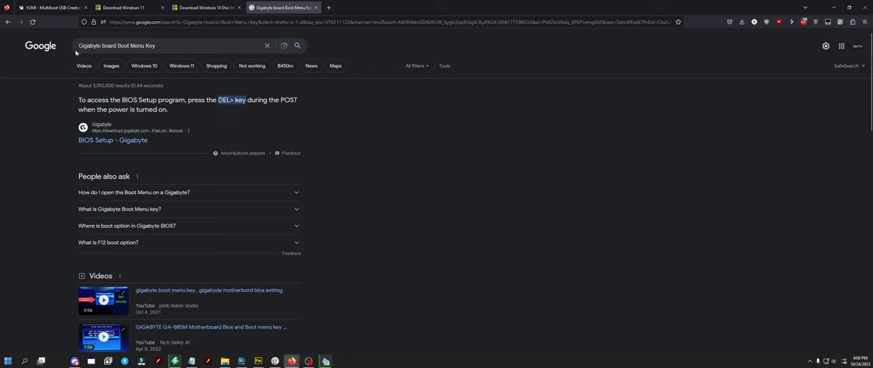
pyautogui.click(170, 47)
pyautogui.write('Asus')
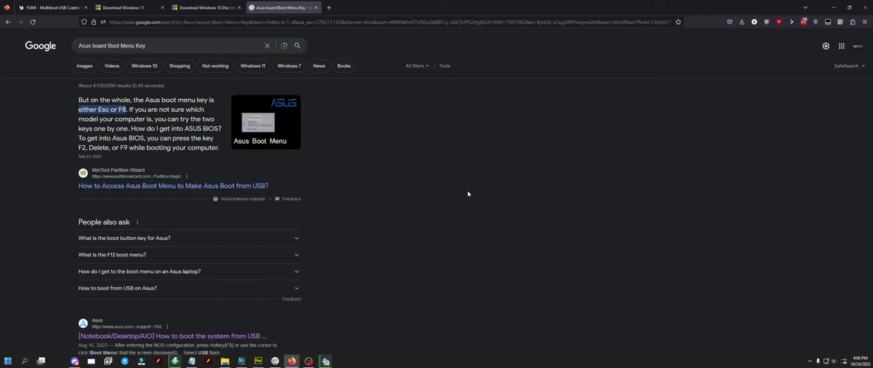
pyautogui.moveTo(403, 215)
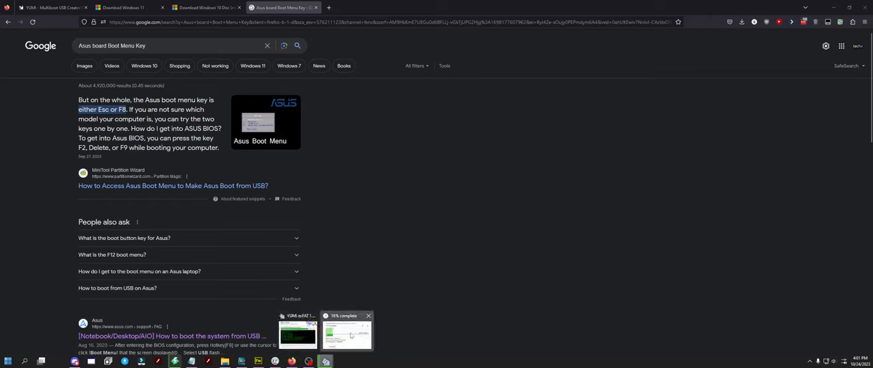
# Show the Custom Windows 11 TPM Bypass ISO post in windows-support and scroll through its links
pyautogui.click(346, 332)
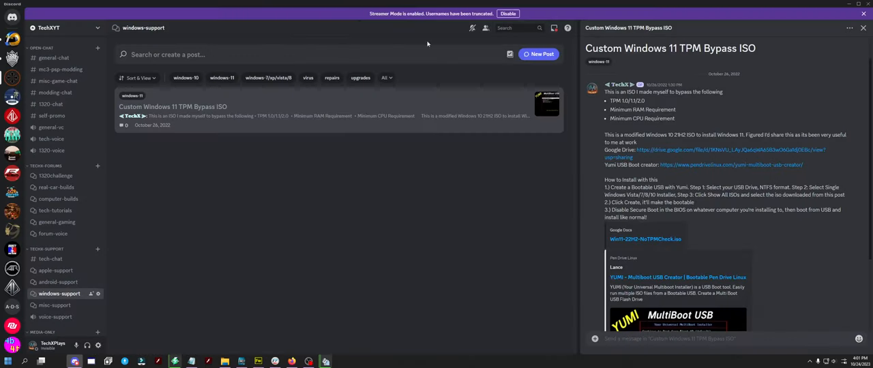
pyautogui.moveTo(661, 153)
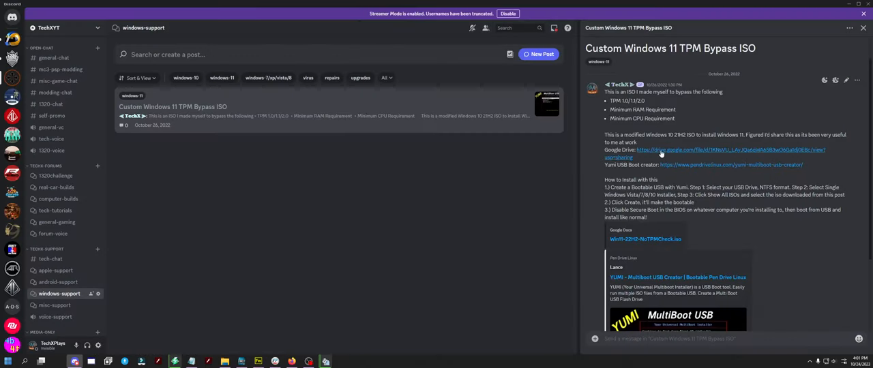
pyautogui.moveTo(661, 150)
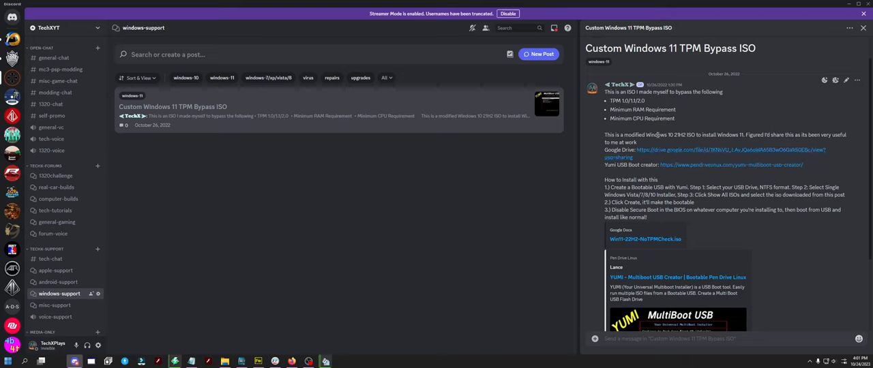
pyautogui.moveTo(654, 150)
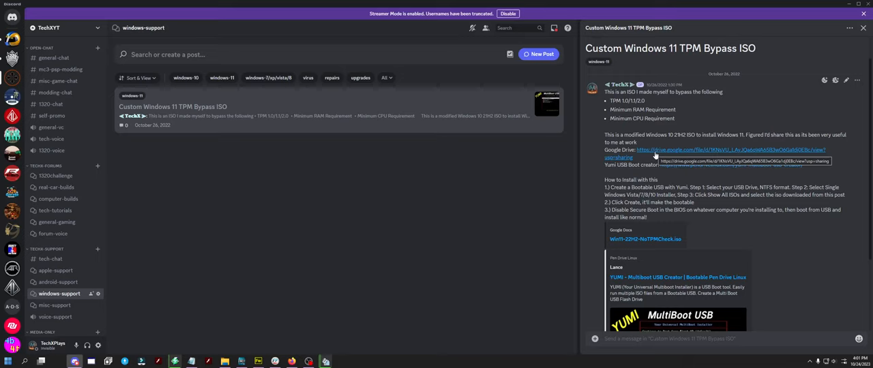
pyautogui.scroll(-3)
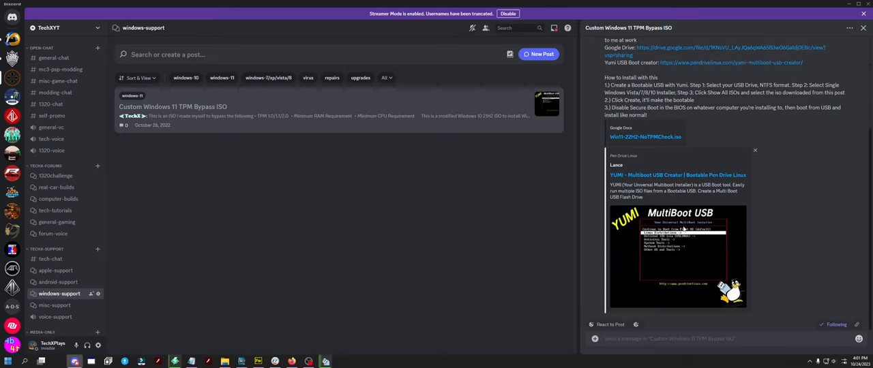